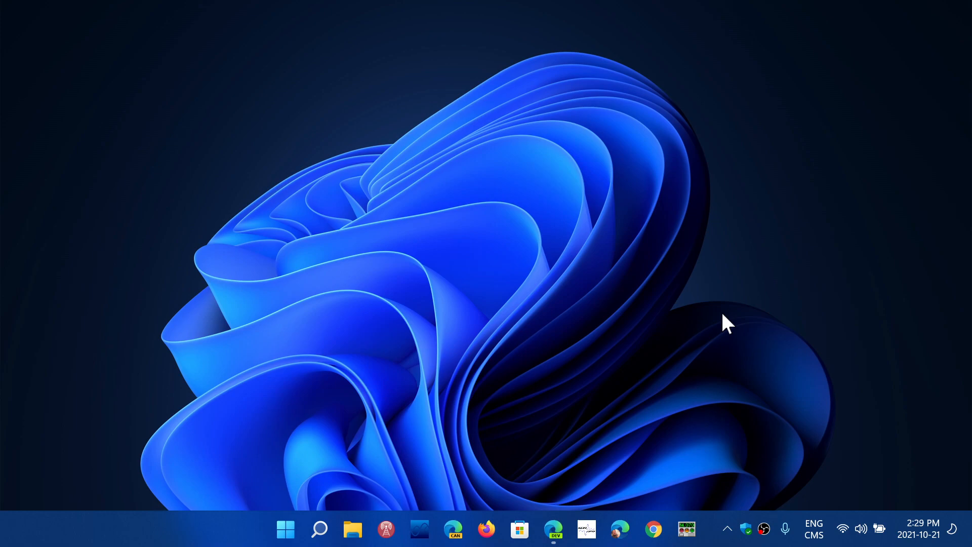
{"action": "mouse_move", "coordinate": [552, 493]}
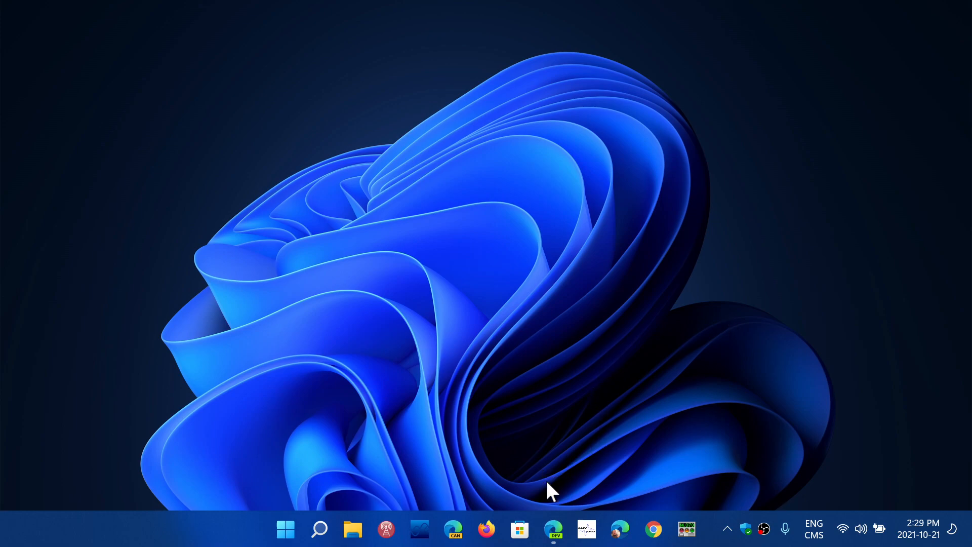
Step: Review the Insider Preview Downloads page from its install instructions down to the Select edition section
{"action": "left_click", "coordinate": [553, 528]}
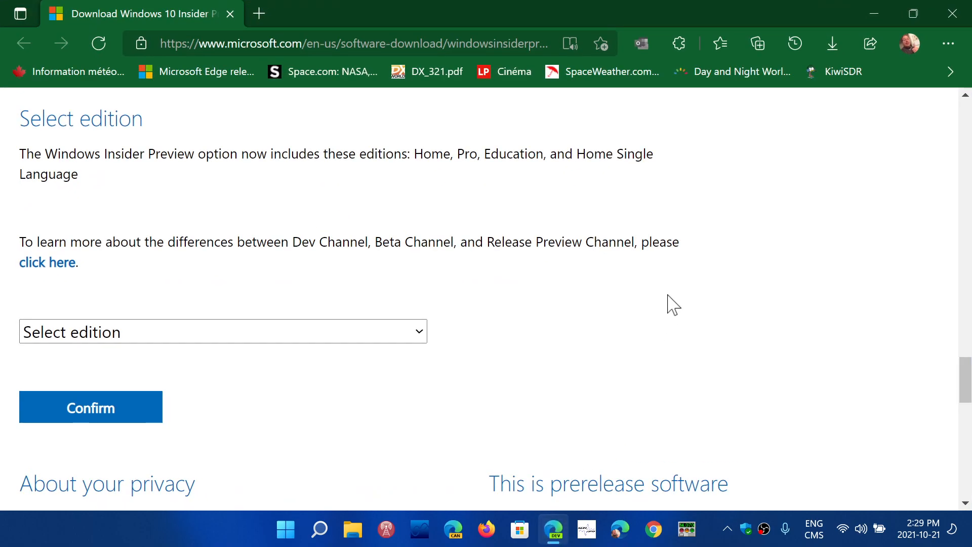
{"action": "scroll", "scroll_direction": "up", "scroll_amount": 3}
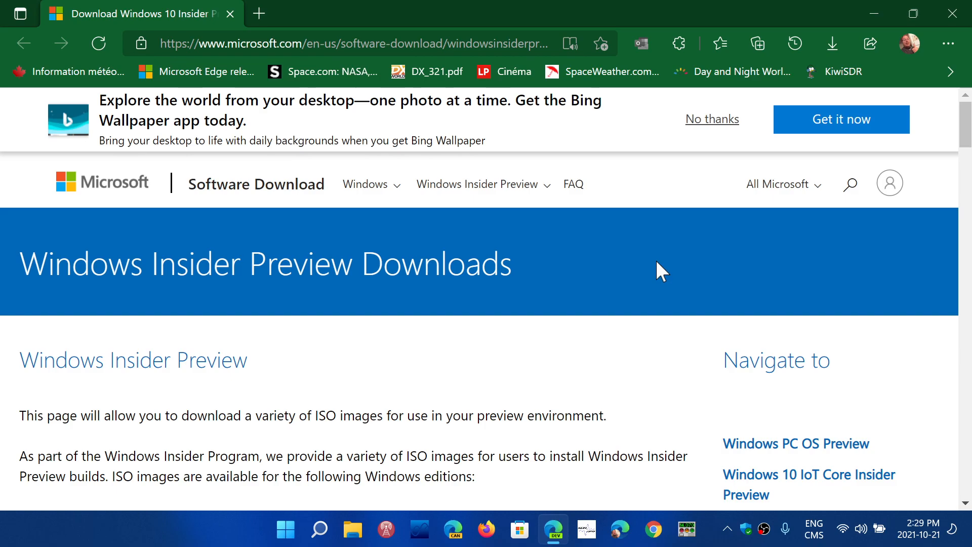
{"action": "scroll", "scroll_direction": "down", "scroll_amount": 3}
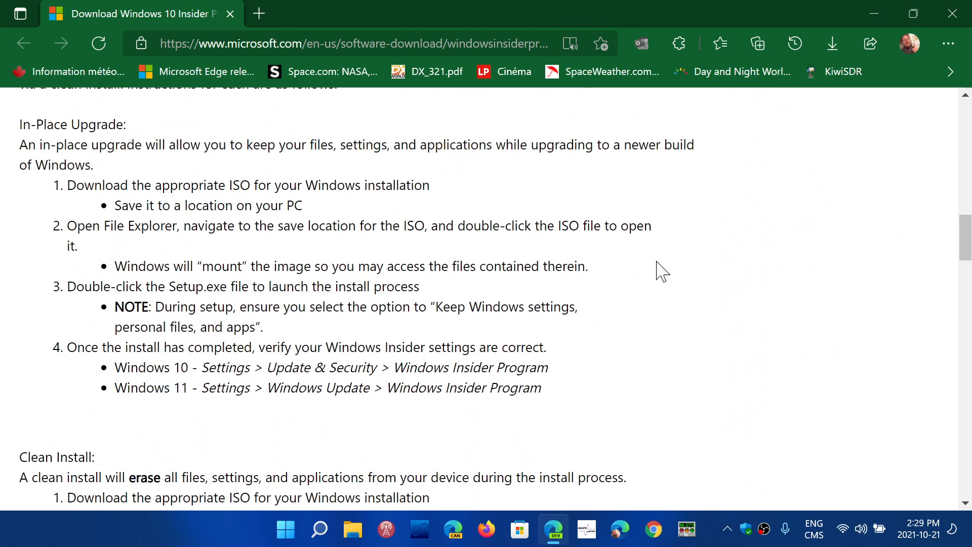
{"action": "scroll", "scroll_direction": "down", "scroll_amount": 3}
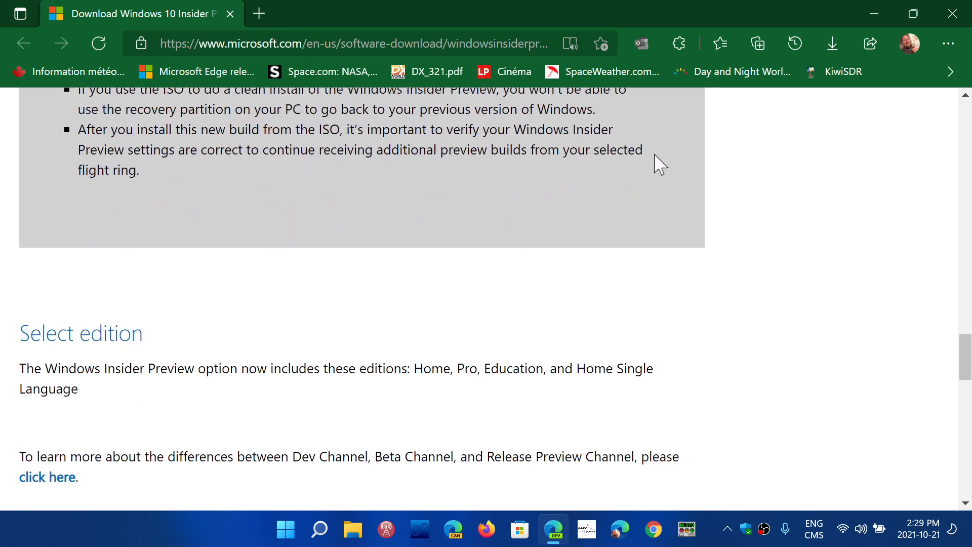
{"action": "scroll", "scroll_direction": "down", "scroll_amount": 3}
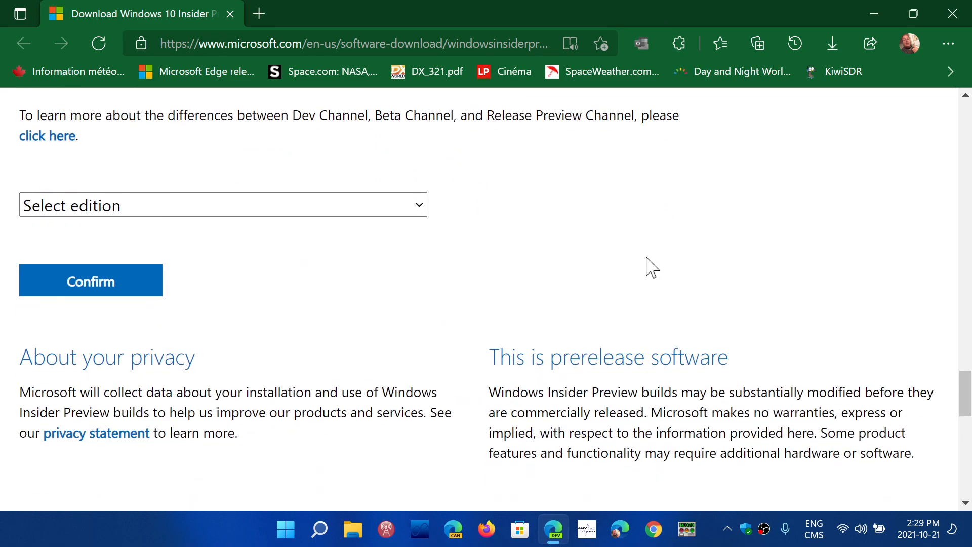
Step: Expand the Select edition list showing Windows 11 and 10 Dev, Beta and Release Preview builds
{"action": "left_click", "coordinate": [222, 205]}
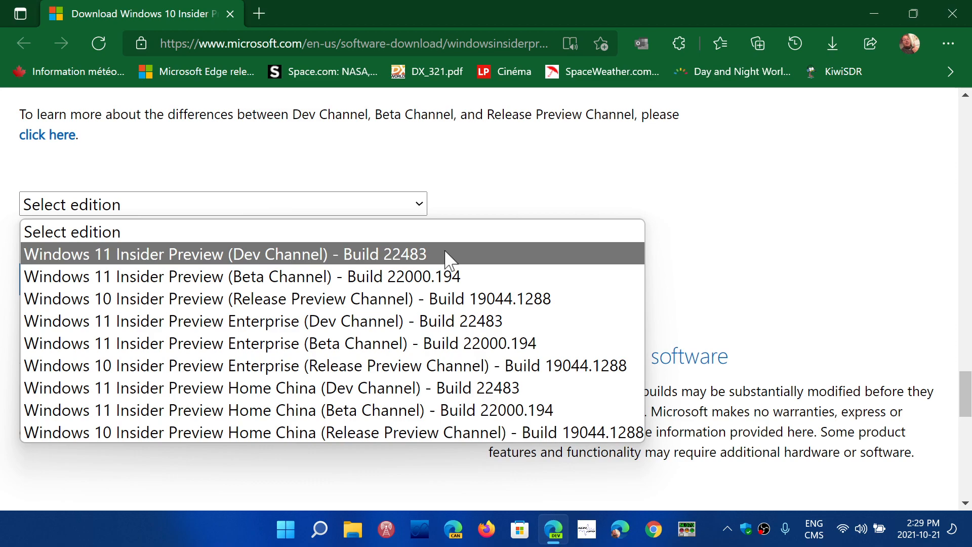
{"action": "mouse_move", "coordinate": [448, 298]}
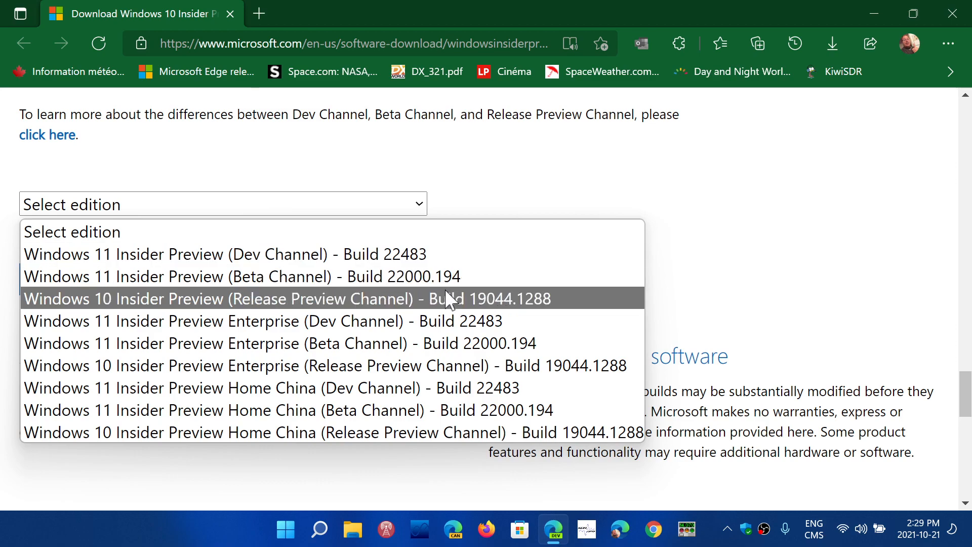
{"action": "mouse_move", "coordinate": [400, 309]}
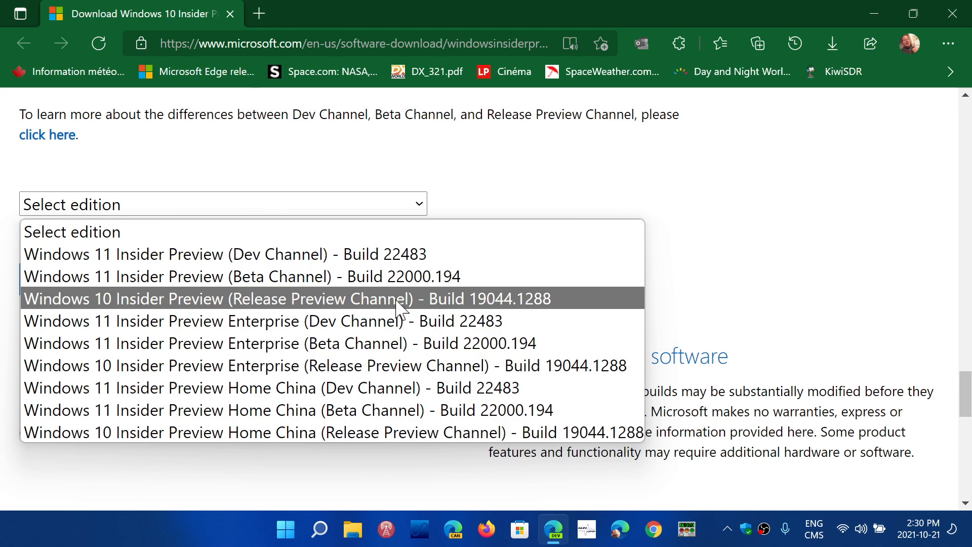
Step: Leave the edition list with no build chosen and decline the Bing Wallpaper banner at the page top
{"action": "left_click", "coordinate": [783, 242]}
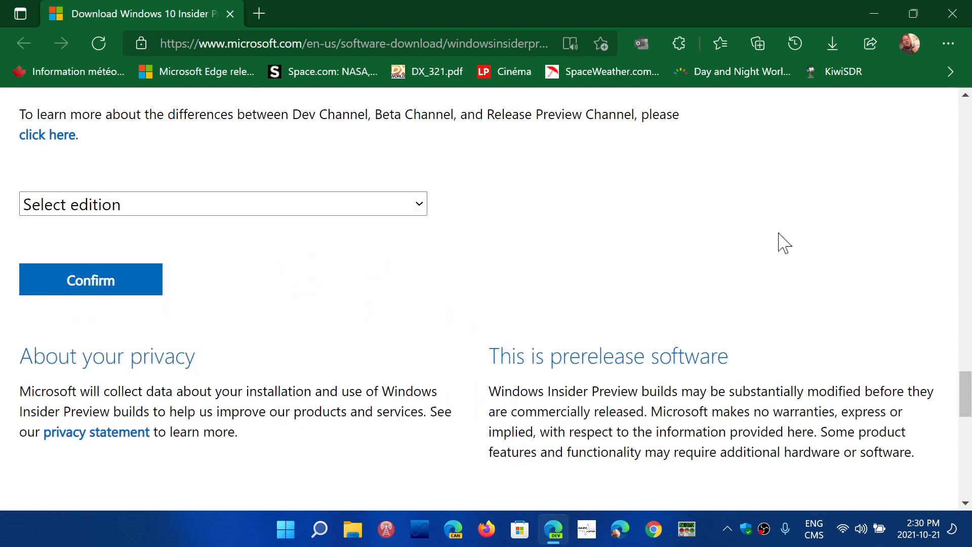
{"action": "scroll", "scroll_direction": "up", "scroll_amount": 3}
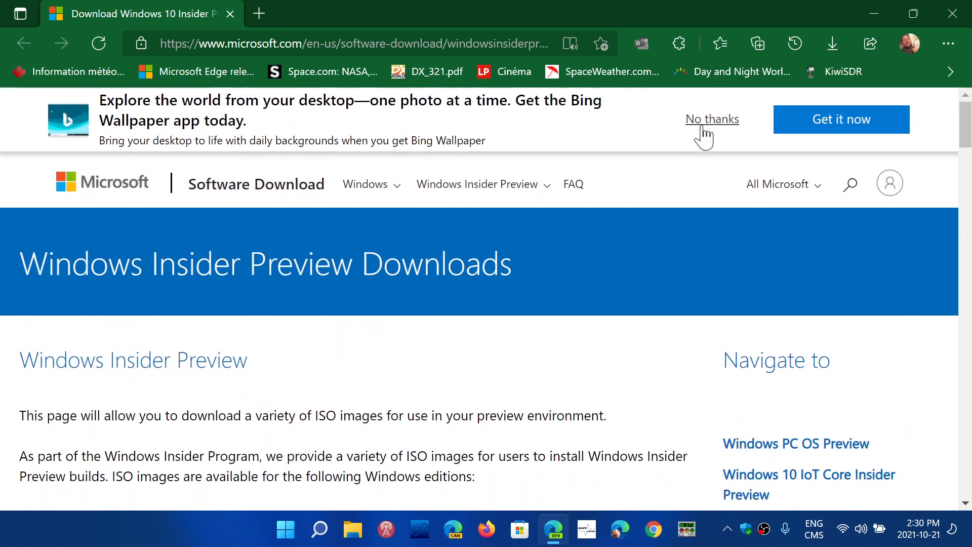
{"action": "left_click", "coordinate": [712, 120]}
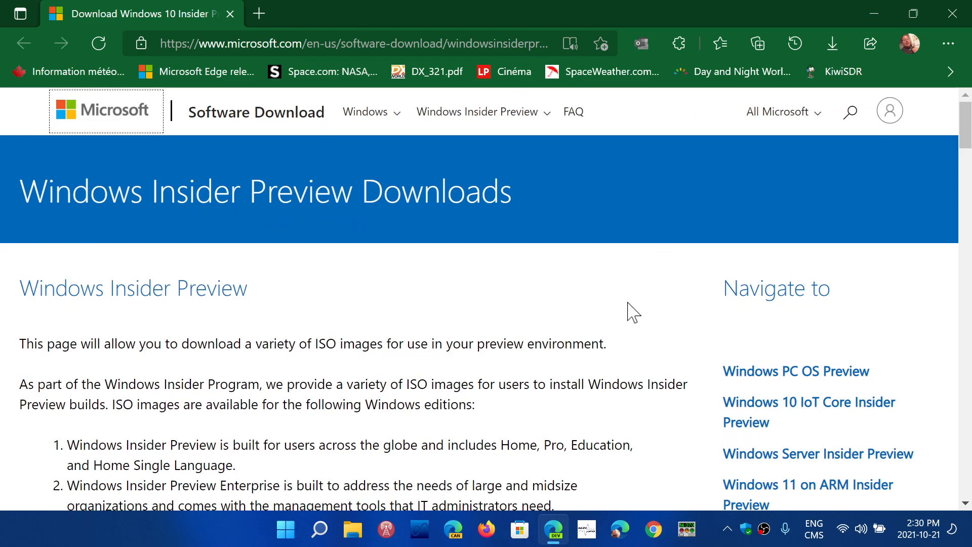